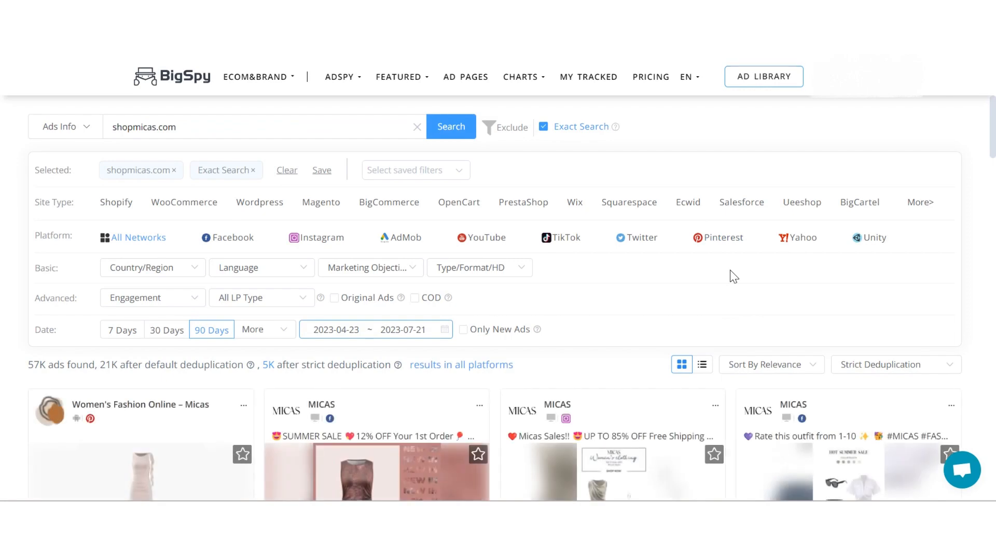
# Step: Limit the shopmicas.com ad results to the United States and sort them by most recently seen
pyautogui.scroll(-3)
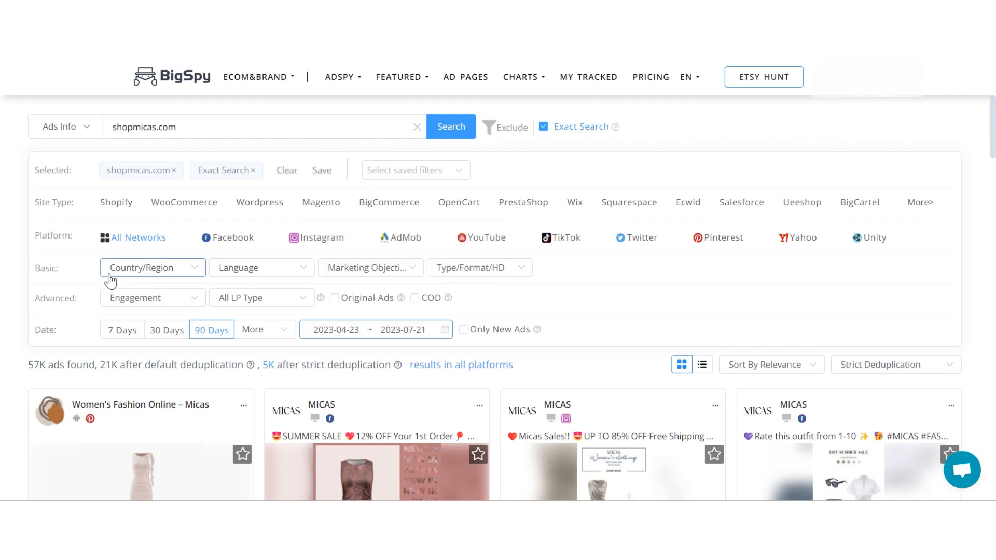
pyautogui.click(146, 268)
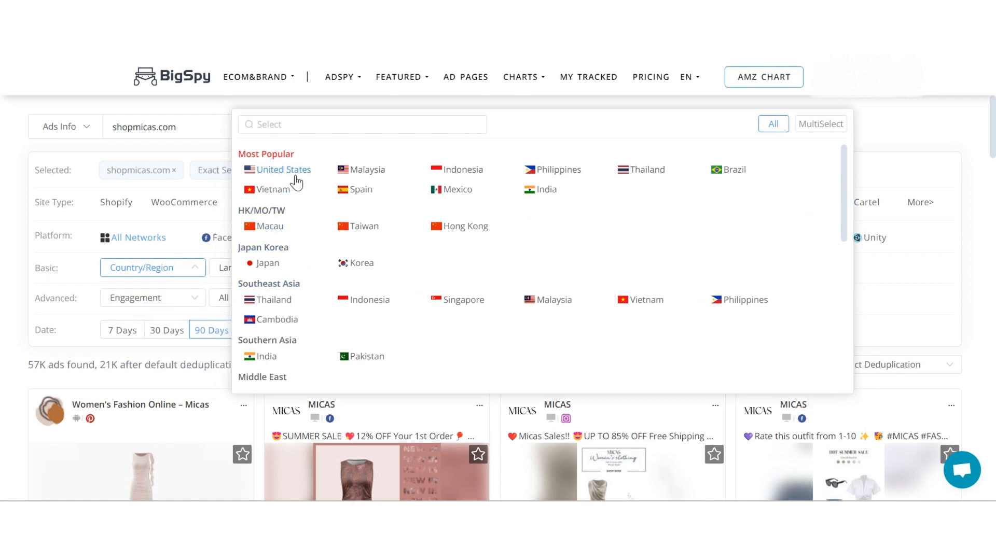
pyautogui.click(282, 169)
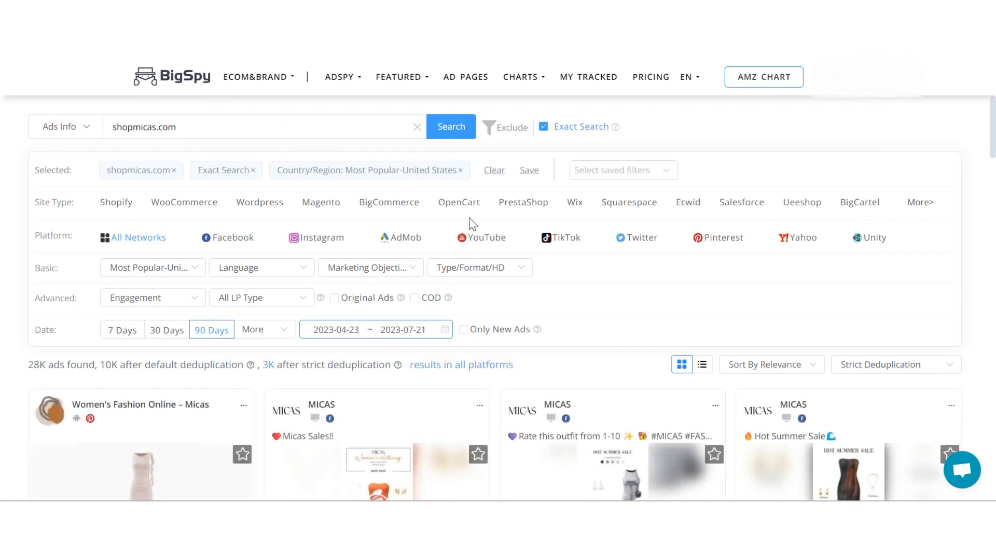
pyautogui.click(764, 364)
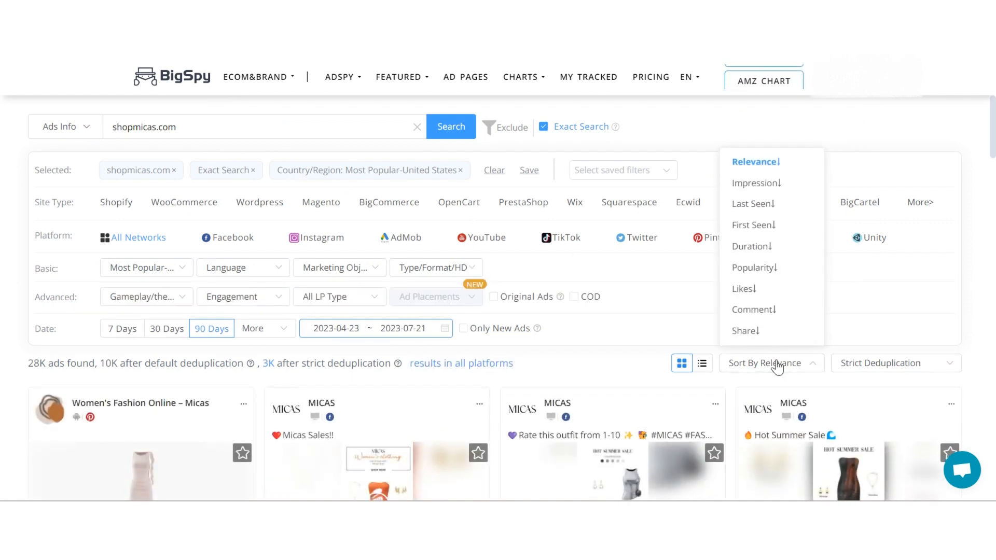
pyautogui.click(753, 203)
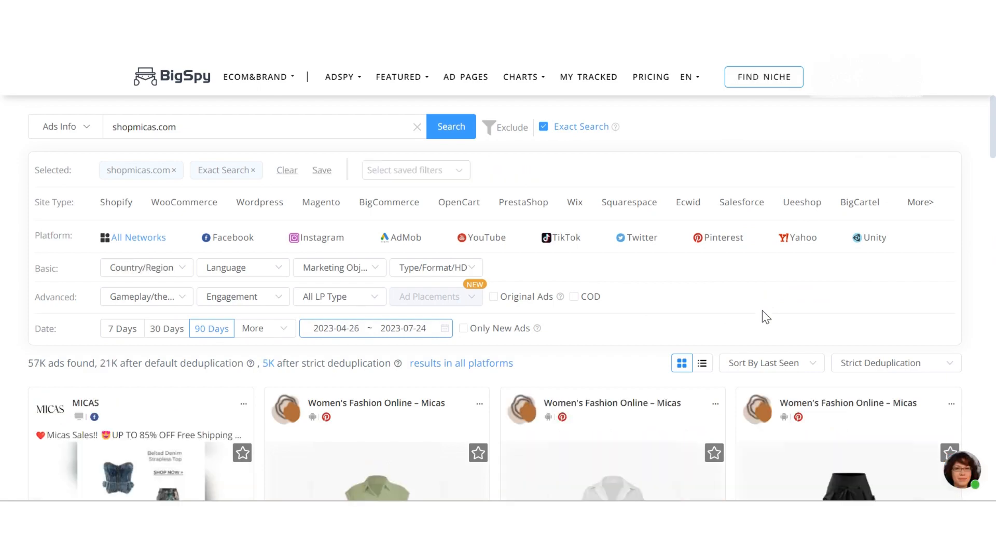
pyautogui.scroll(-3)
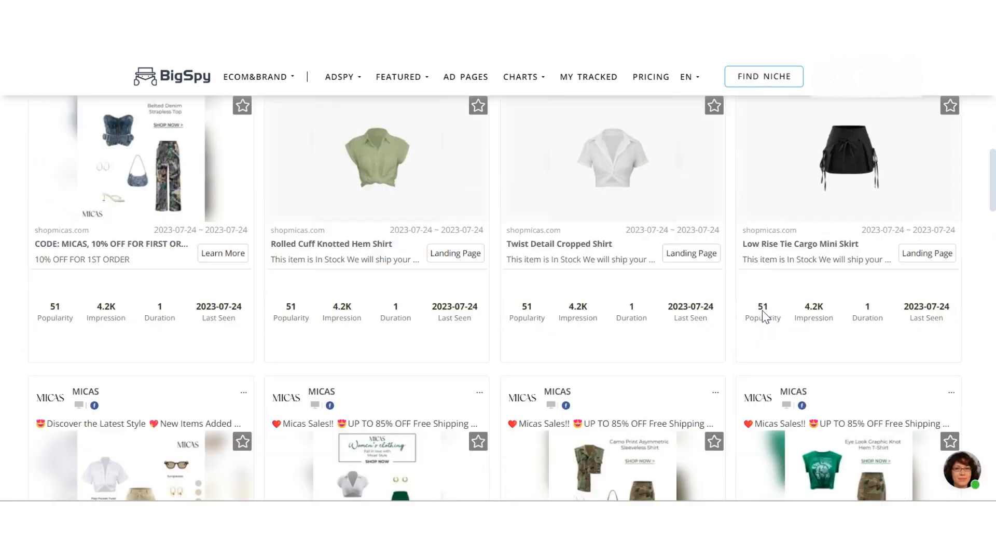
pyautogui.scroll(-3)
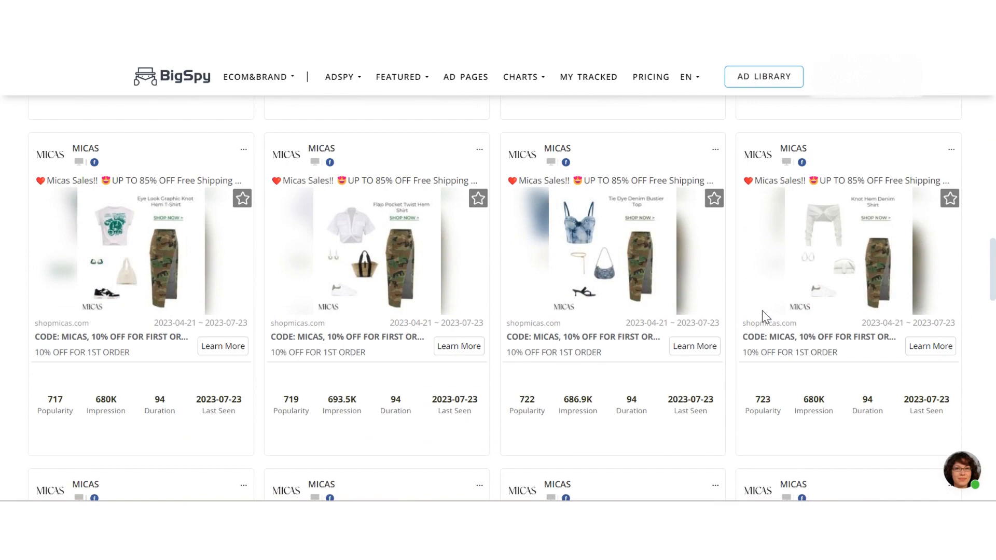
pyautogui.scroll(-3)
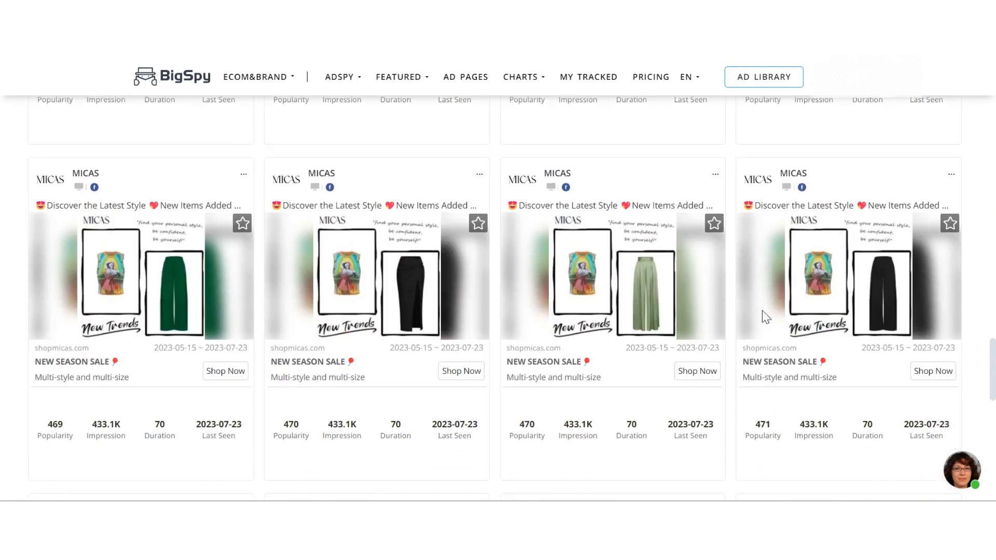
pyautogui.scroll(-3)
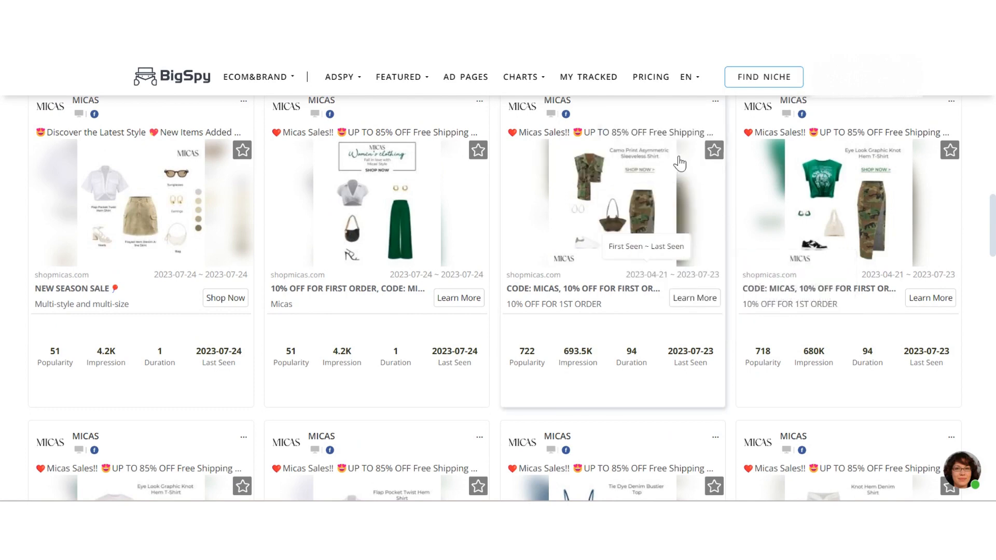
pyautogui.scroll(-3)
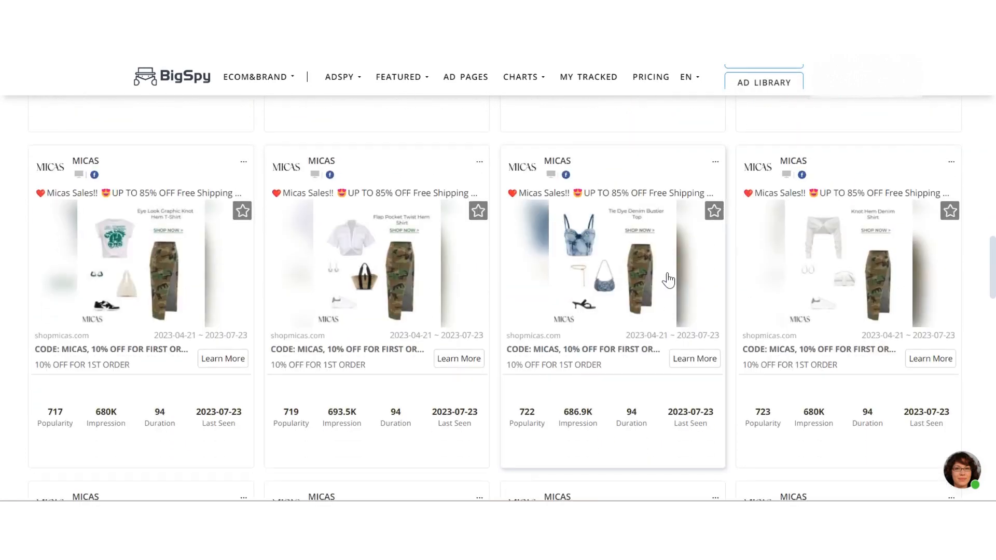
pyautogui.click(243, 161)
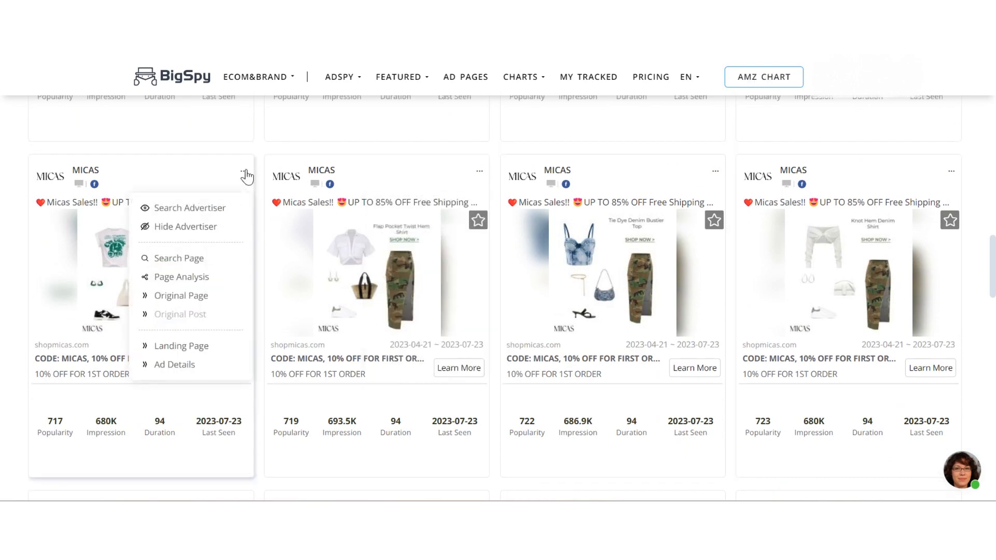
# Step: View the MICAS camo-skirt ad's details, its Creative Analysis and related ads
pyautogui.click(175, 364)
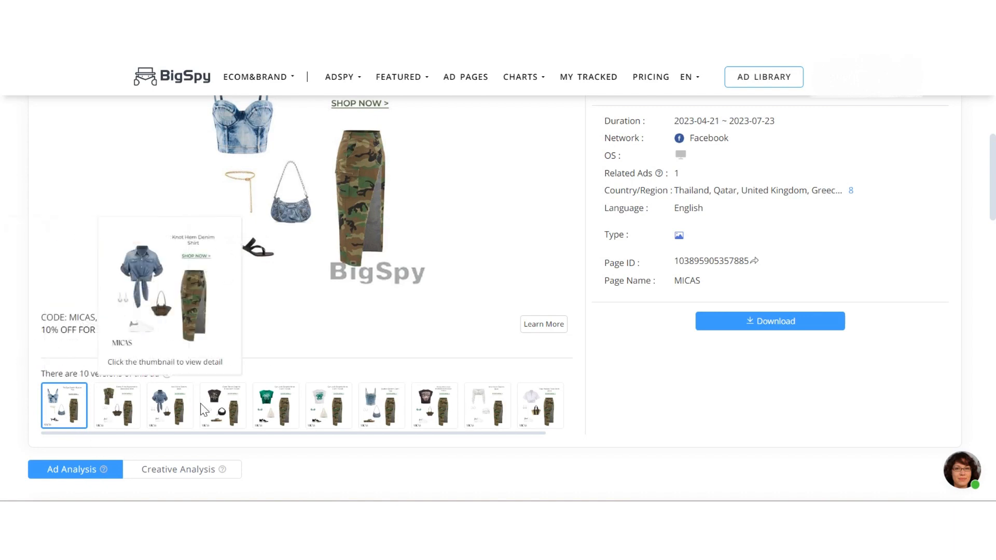
pyautogui.click(178, 469)
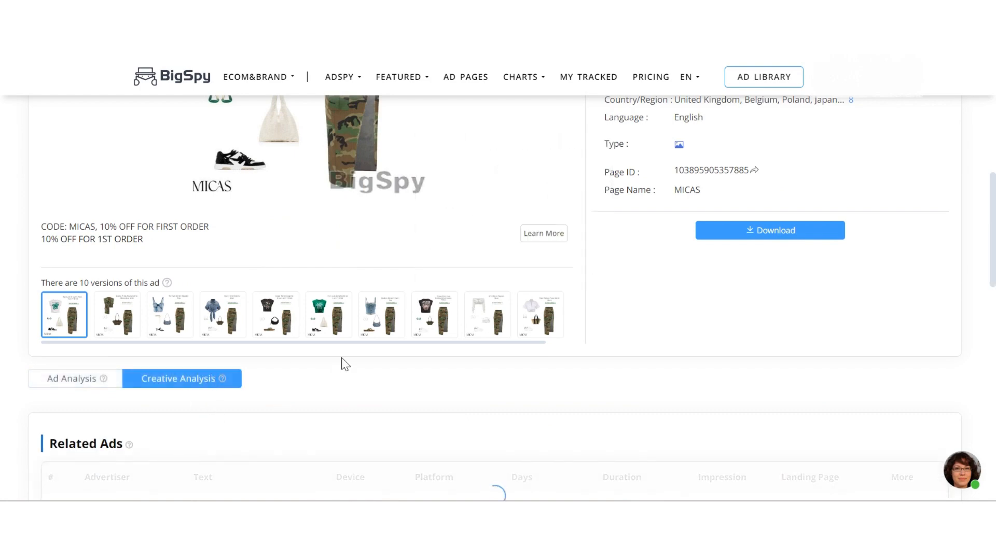
pyautogui.scroll(-3)
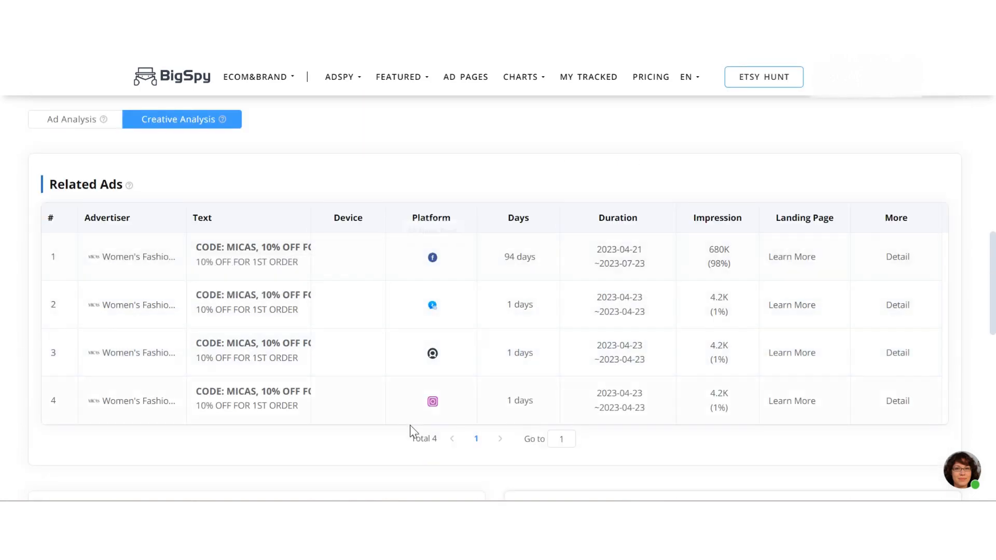
pyautogui.click(897, 257)
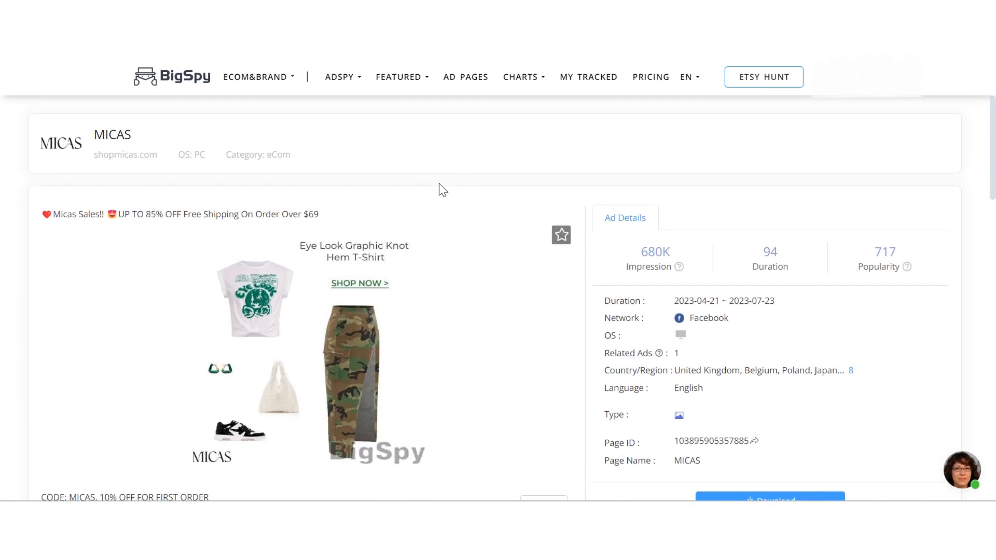
pyautogui.scroll(-3)
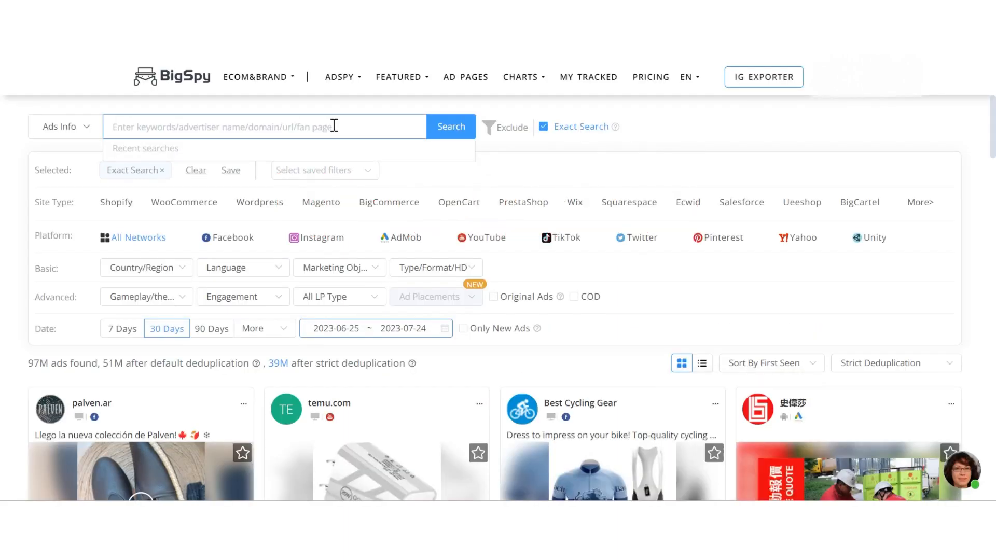
# Step: Search for 'necklace' ads from the last 7 days and sort them by likes
pyautogui.write('necklace')
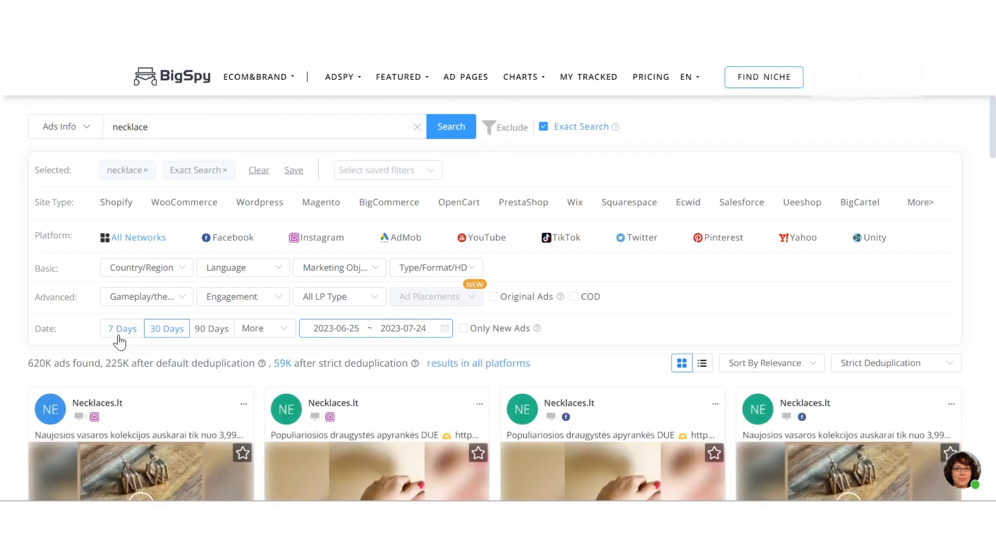
pyautogui.click(121, 329)
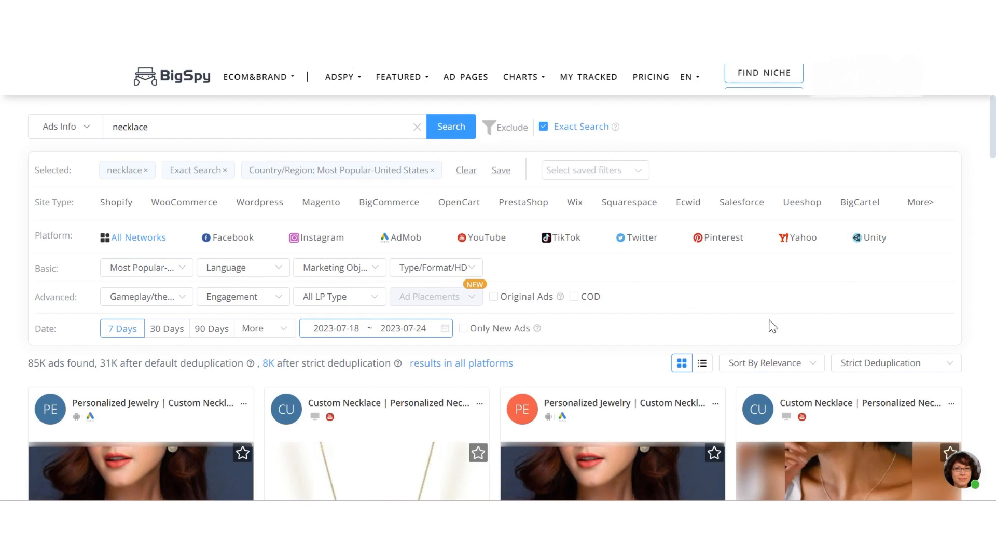
pyautogui.click(770, 362)
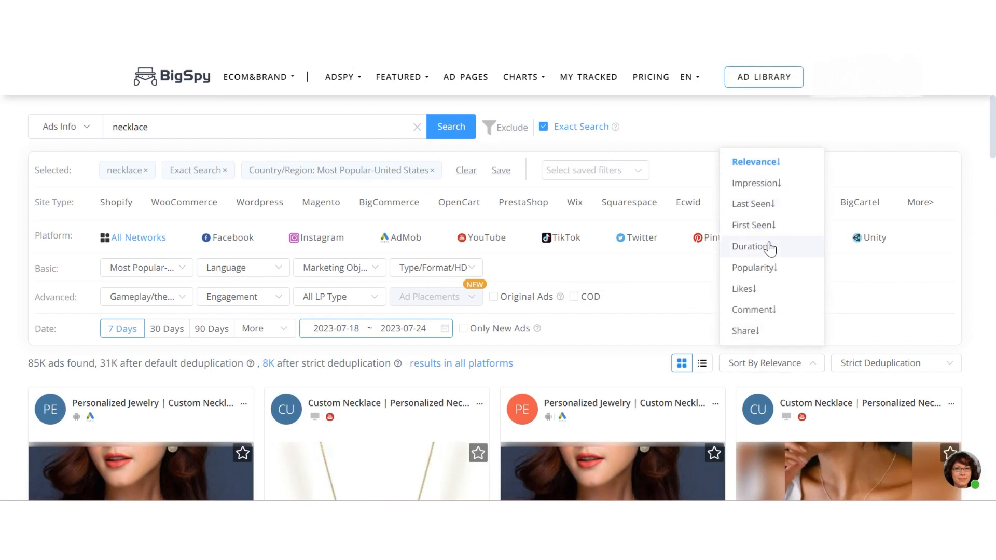
pyautogui.click(741, 289)
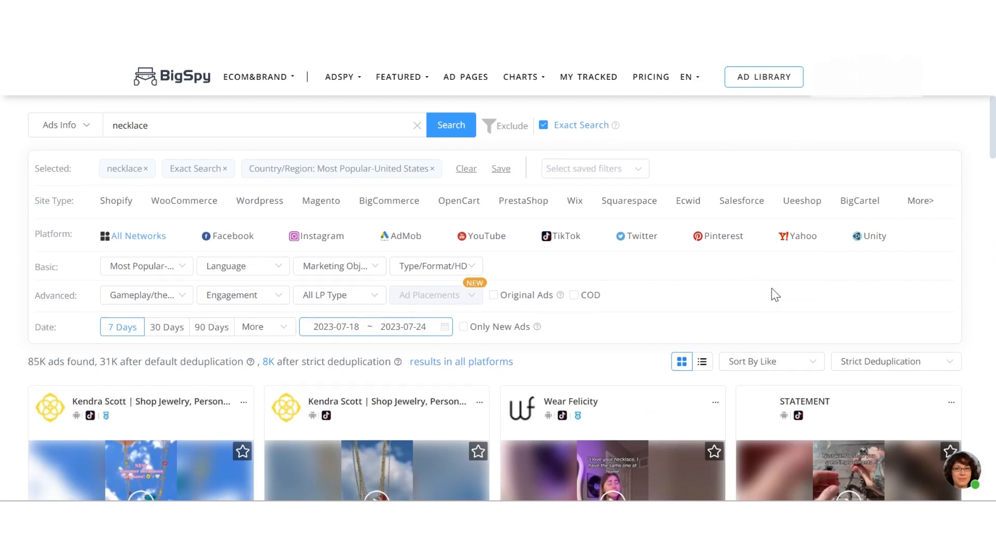
pyautogui.scroll(-3)
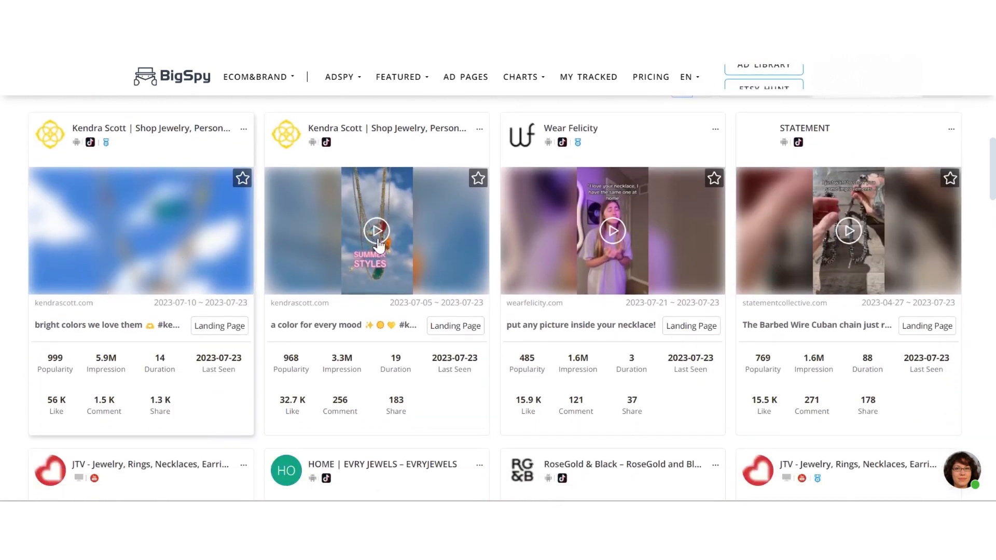